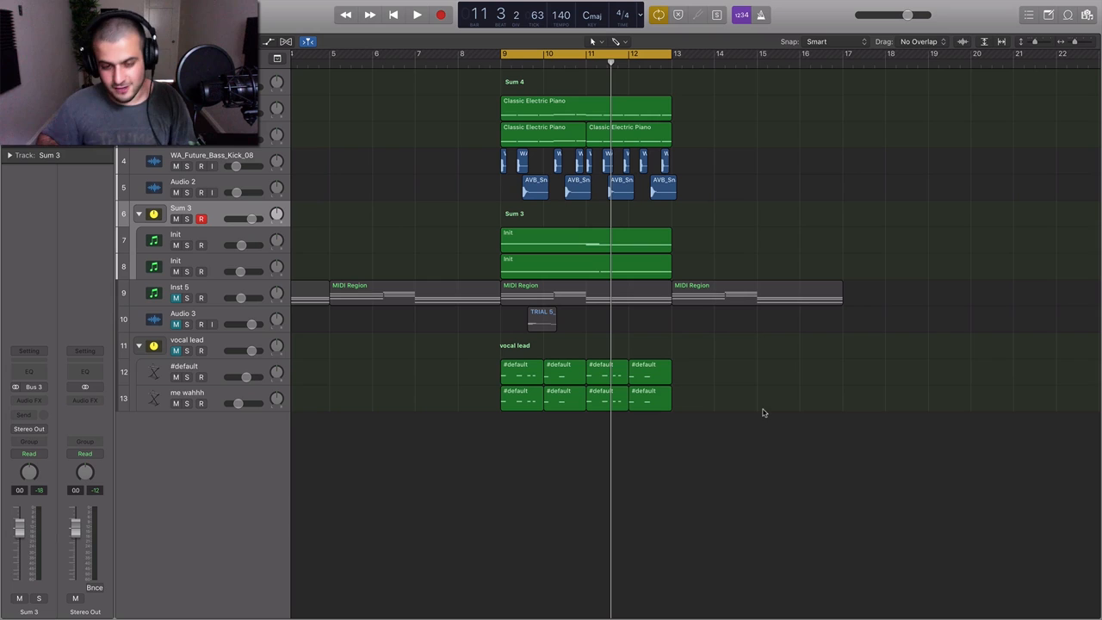
Step: Load a Channel EQ on the Sum 4 bus and show its window with flat bands
{"action": "left_click_drag", "start_coordinate": [555, 353], "coordinate": [773, 424]}
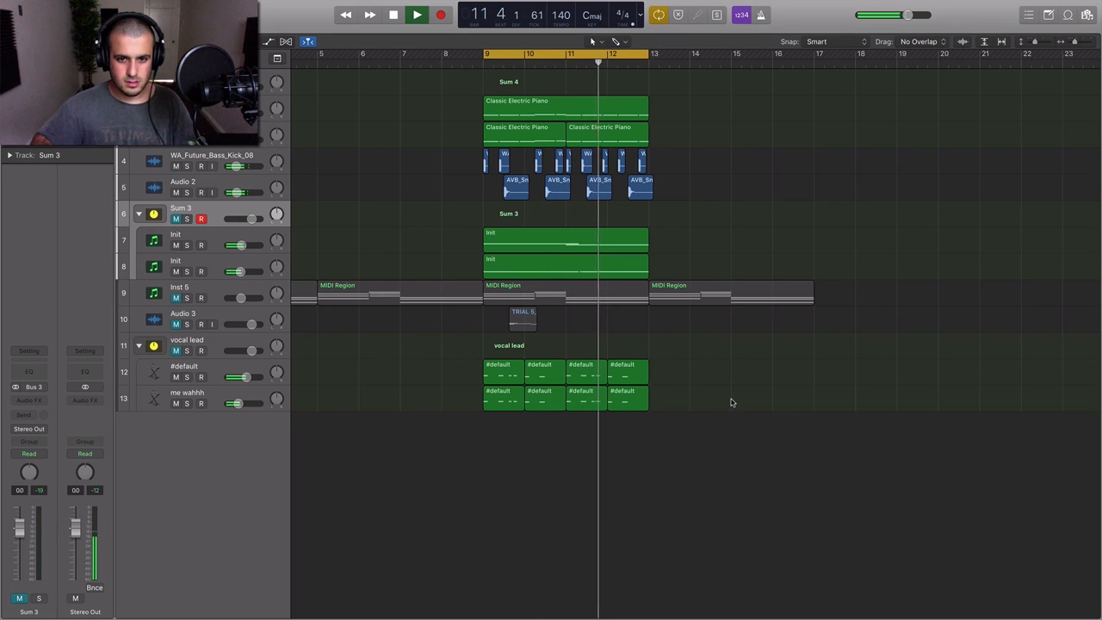
{"action": "left_click", "coordinate": [408, 15]}
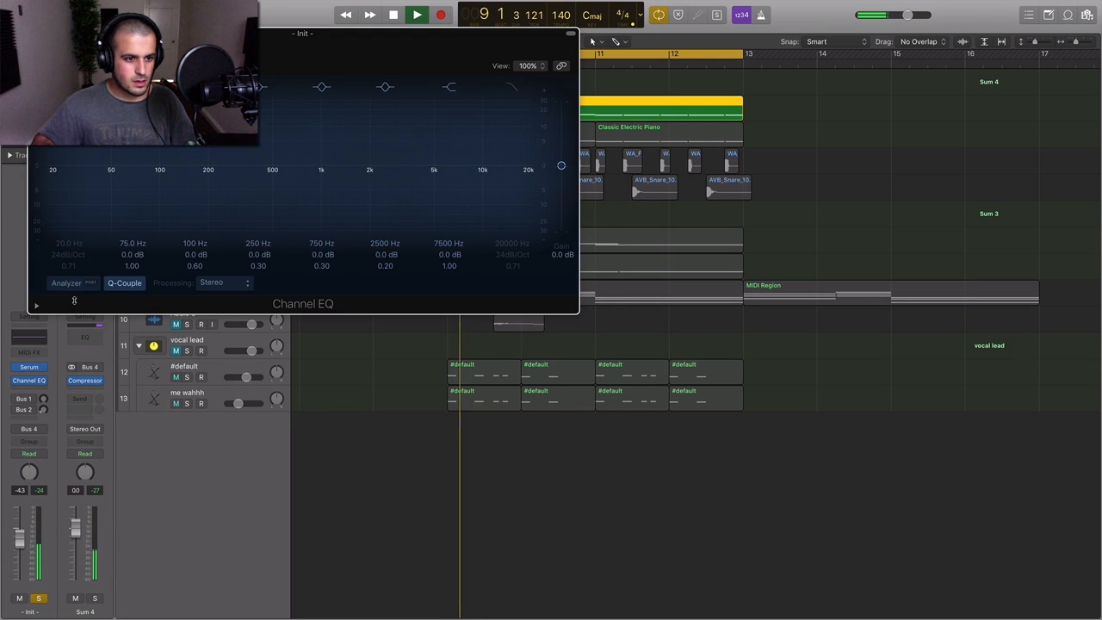
Step: Close the Channel EQ window before adding the new instrument track
{"action": "left_click", "coordinate": [65, 282]}
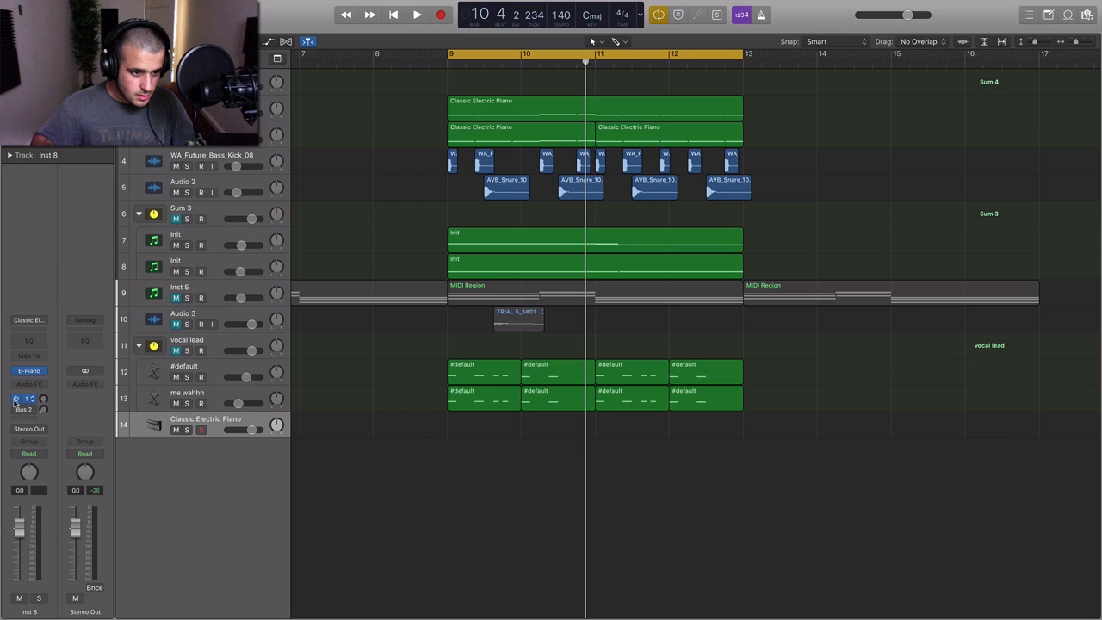
Step: Swap Classic Electric Piano for Xfer Records Serum on the new bottom track
{"action": "left_click", "coordinate": [27, 318]}
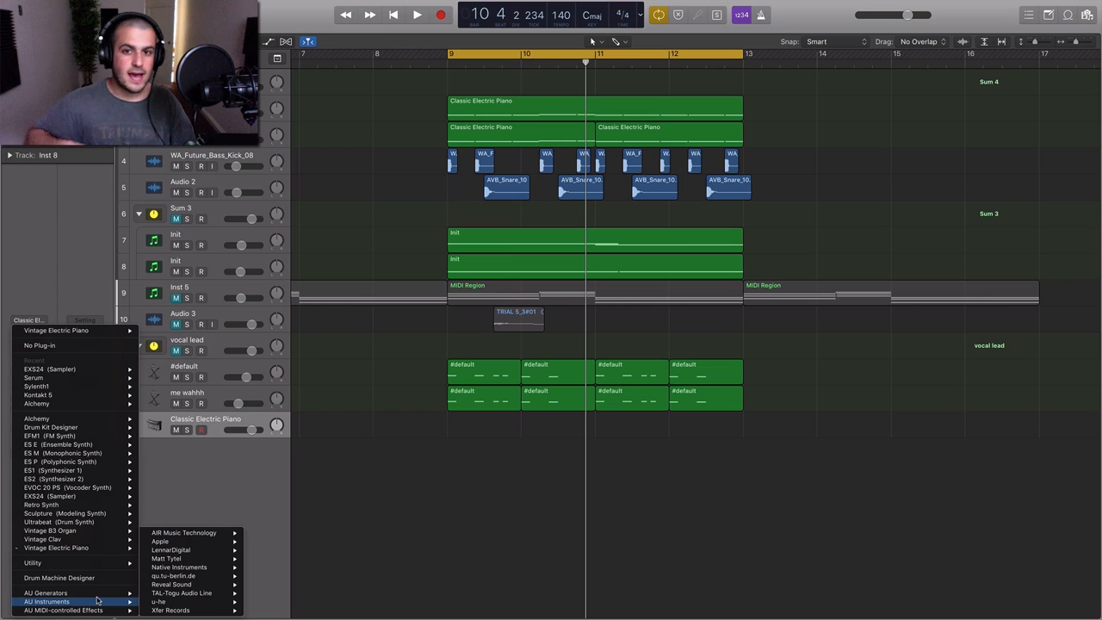
{"action": "mouse_move", "coordinate": [193, 616]}
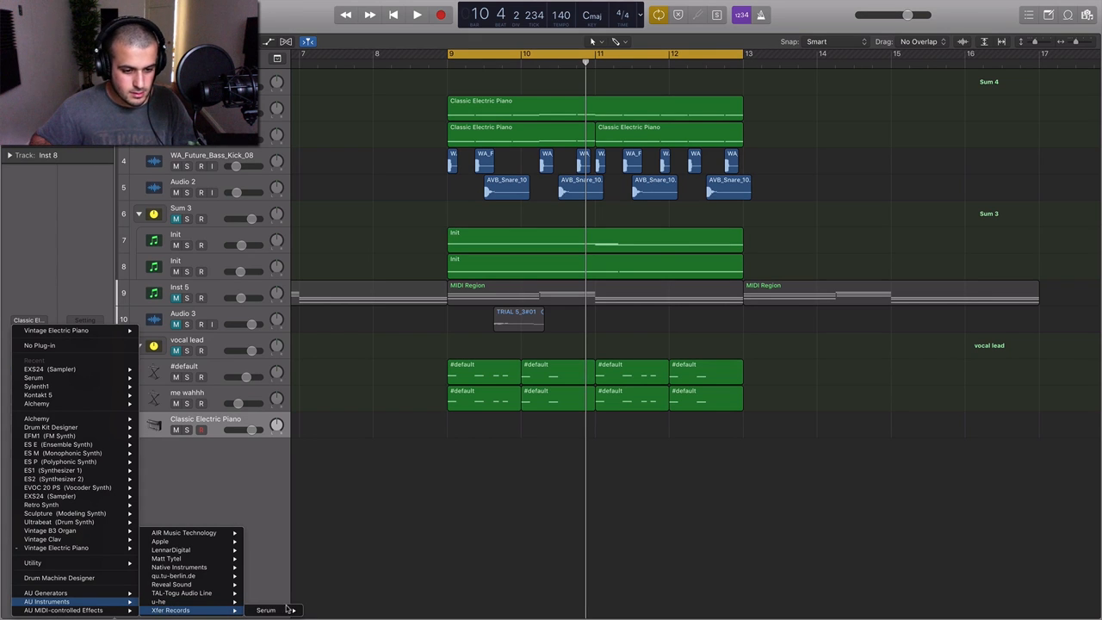
{"action": "left_click", "coordinate": [265, 610]}
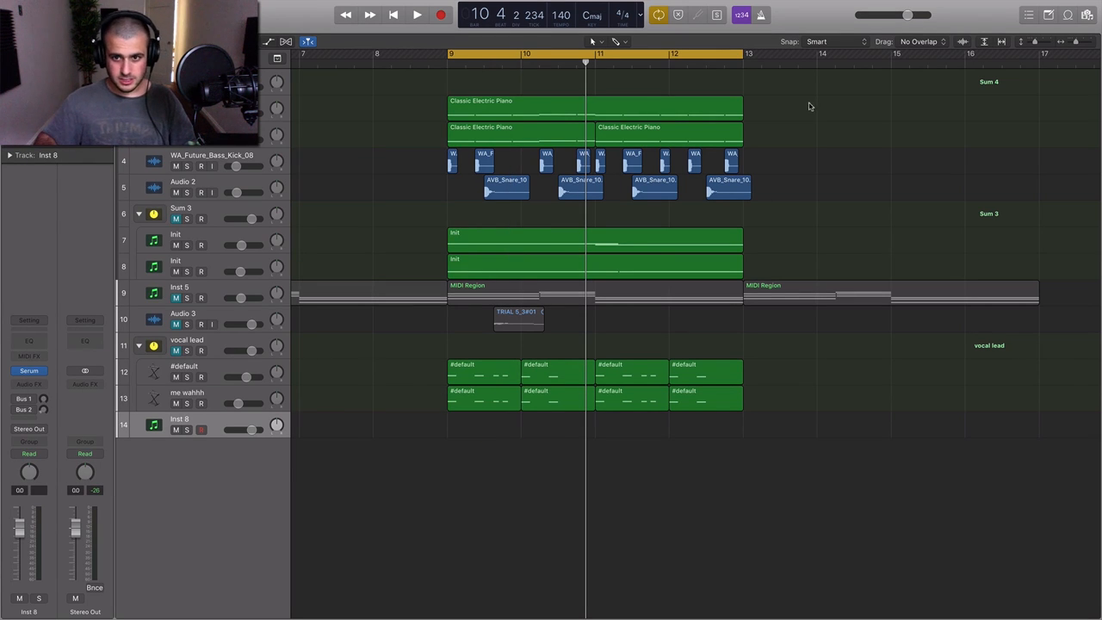
{"action": "left_click_drag", "start_coordinate": [775, 107], "coordinate": [603, 423]}
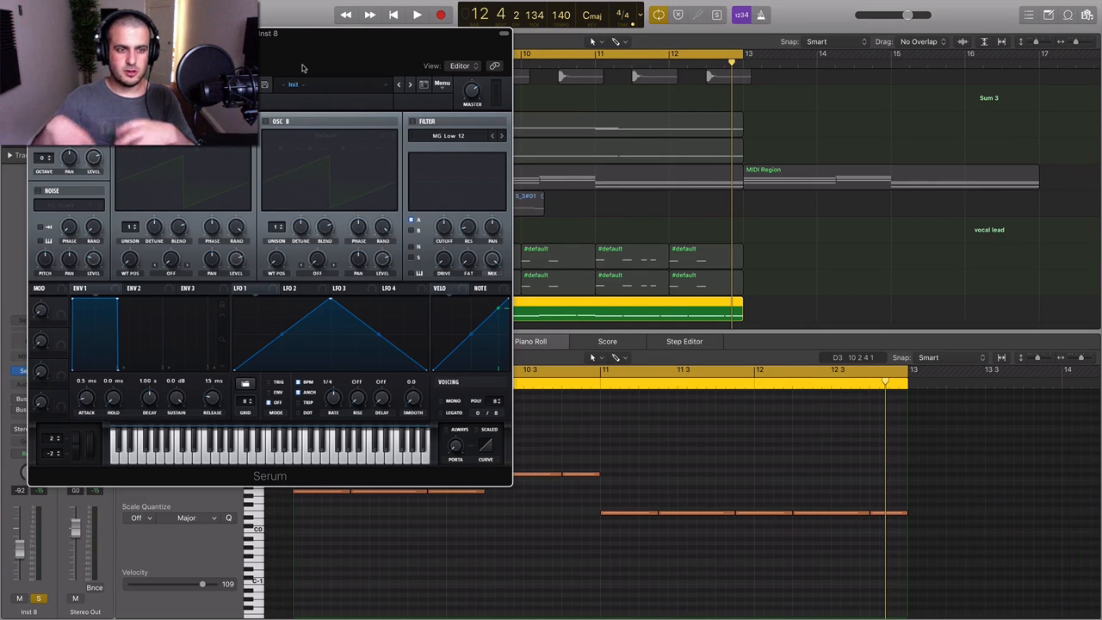
{"action": "mouse_move", "coordinate": [252, 366]}
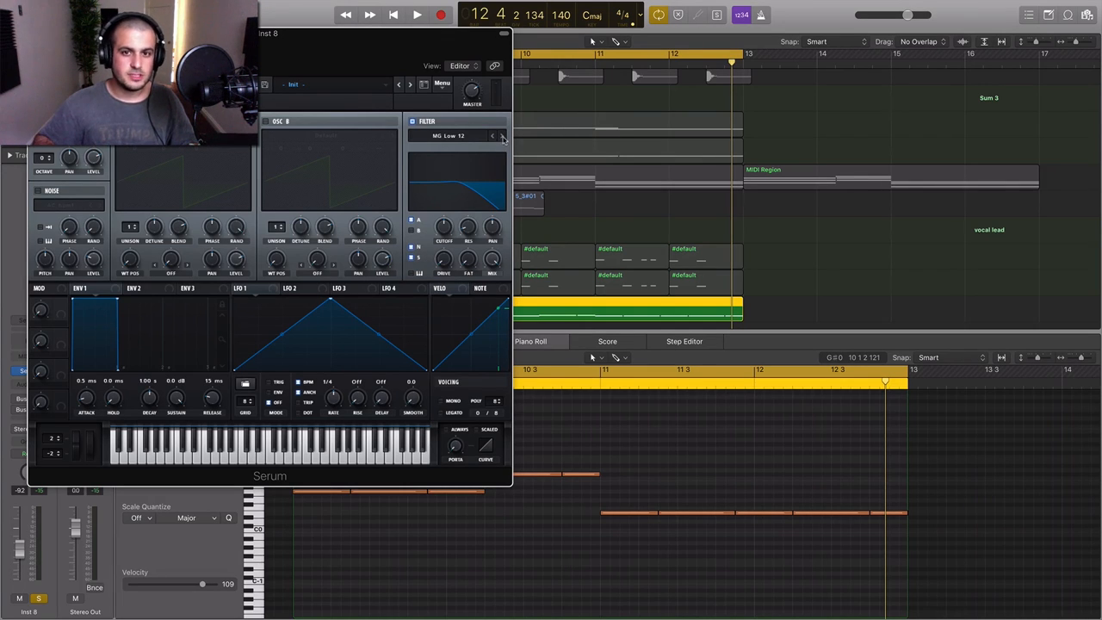
Step: Switch Serum's filter to MG Low 24 and play the bassline to hear it
{"action": "left_click", "coordinate": [494, 136]}
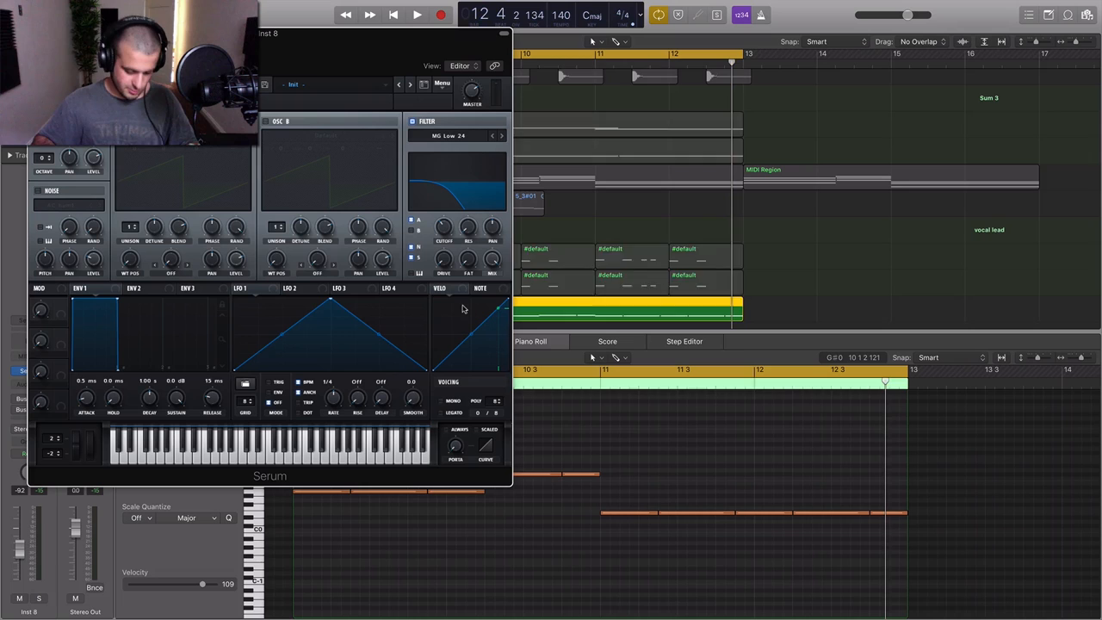
{"action": "left_click", "coordinate": [433, 15]}
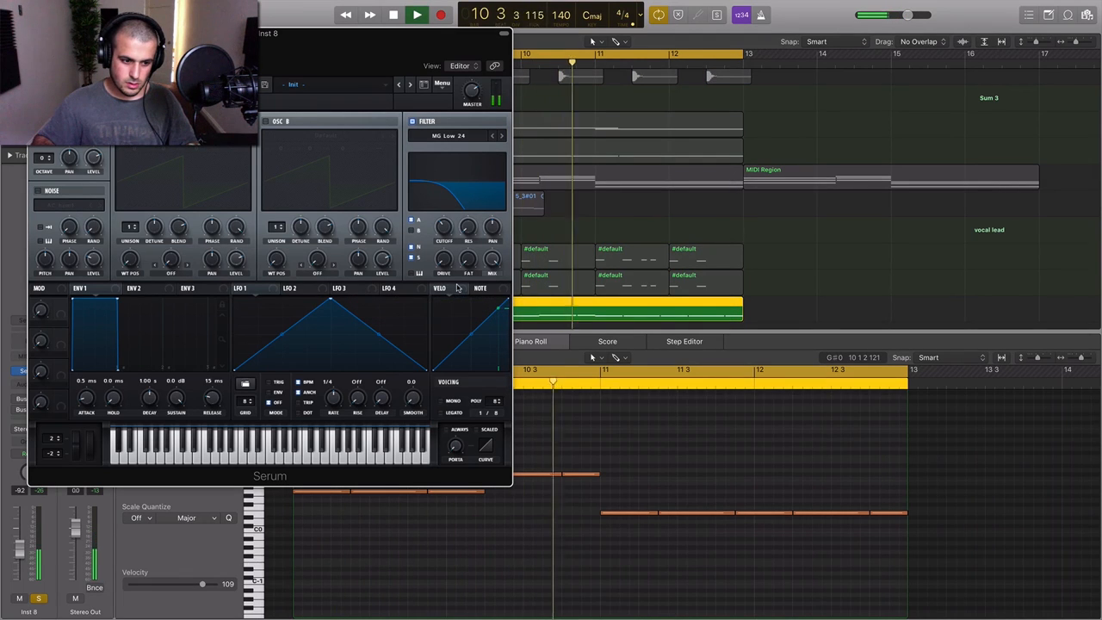
{"action": "left_click", "coordinate": [434, 15]}
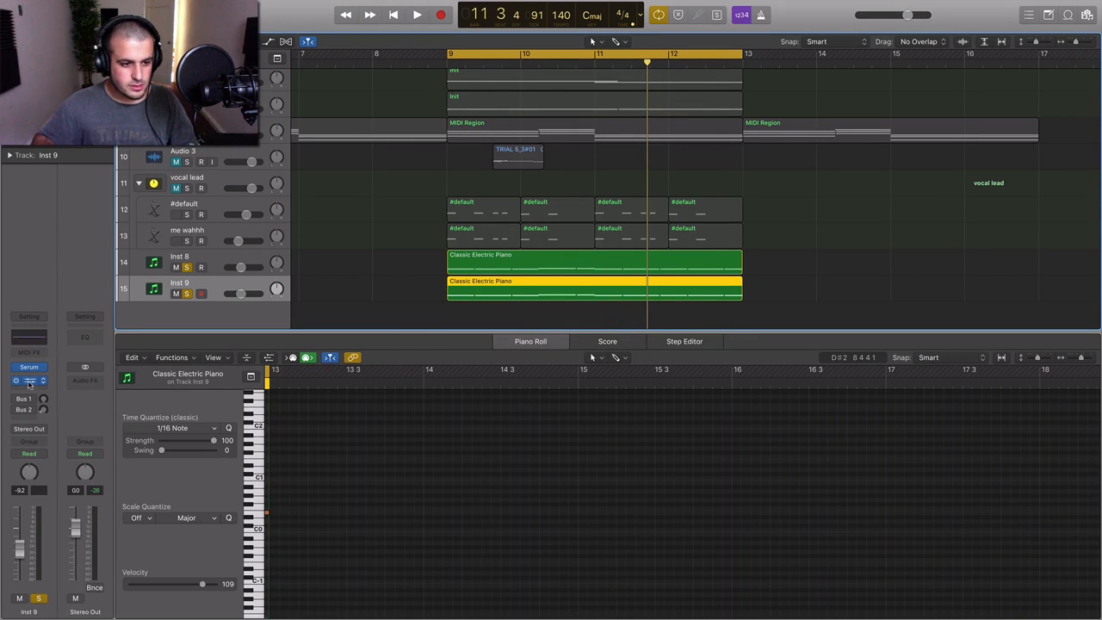
Step: Raise the Channel EQ low-cut band on Inst 9 to remove its low end
{"action": "left_click", "coordinate": [28, 380]}
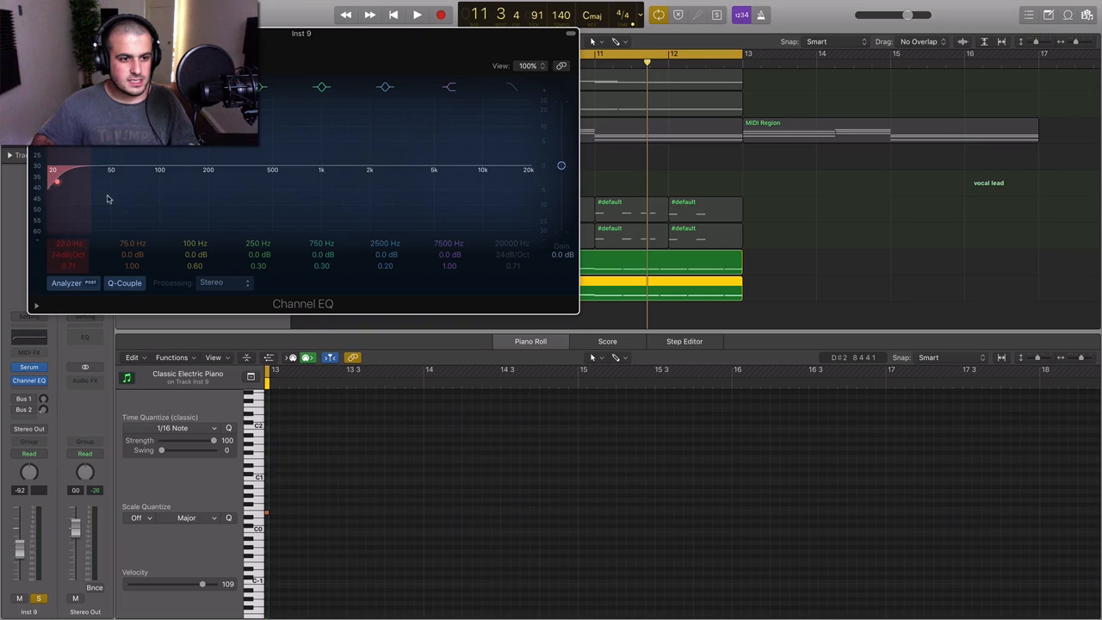
{"action": "left_click_drag", "start_coordinate": [57, 181], "coordinate": [186, 180]}
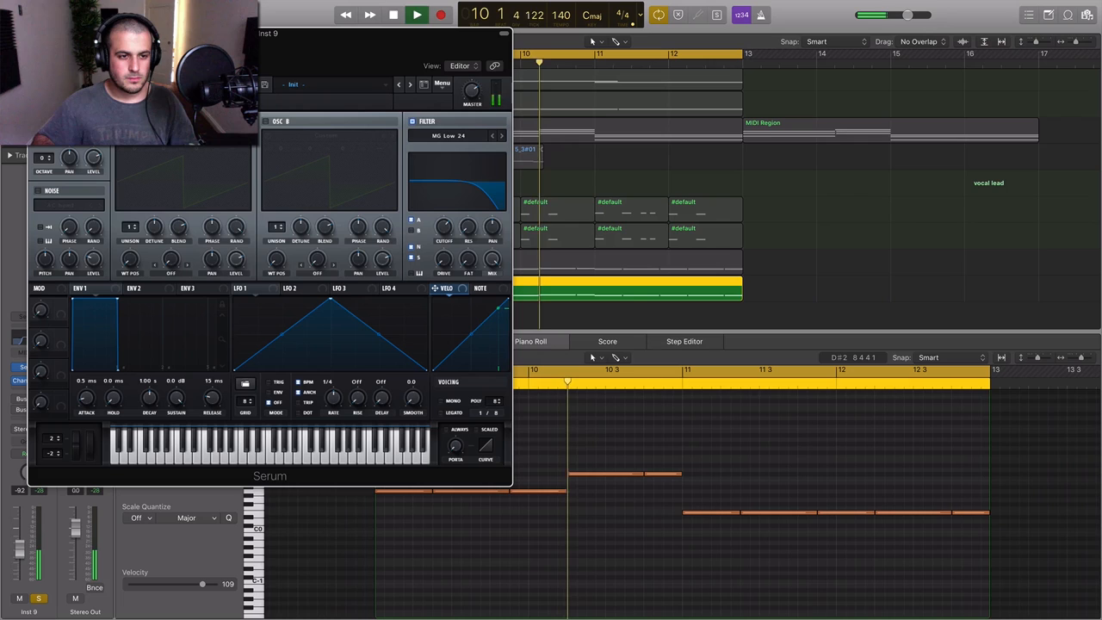
{"action": "left_click", "coordinate": [412, 14]}
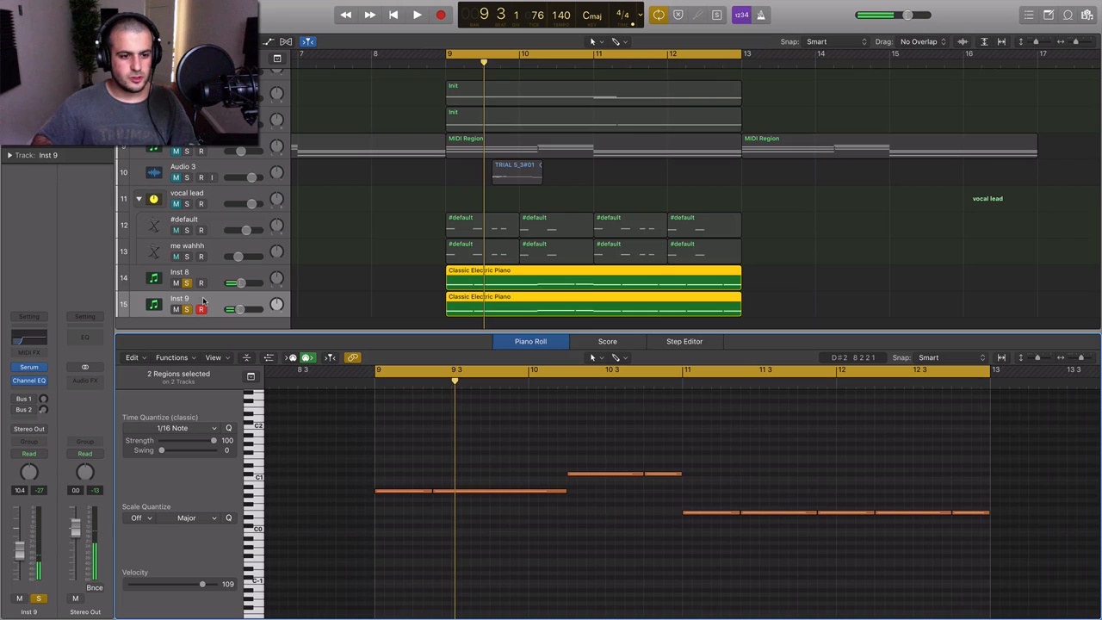
Step: Reopen Serum's editor over the selected bass regions
{"action": "left_click", "coordinate": [591, 275]}
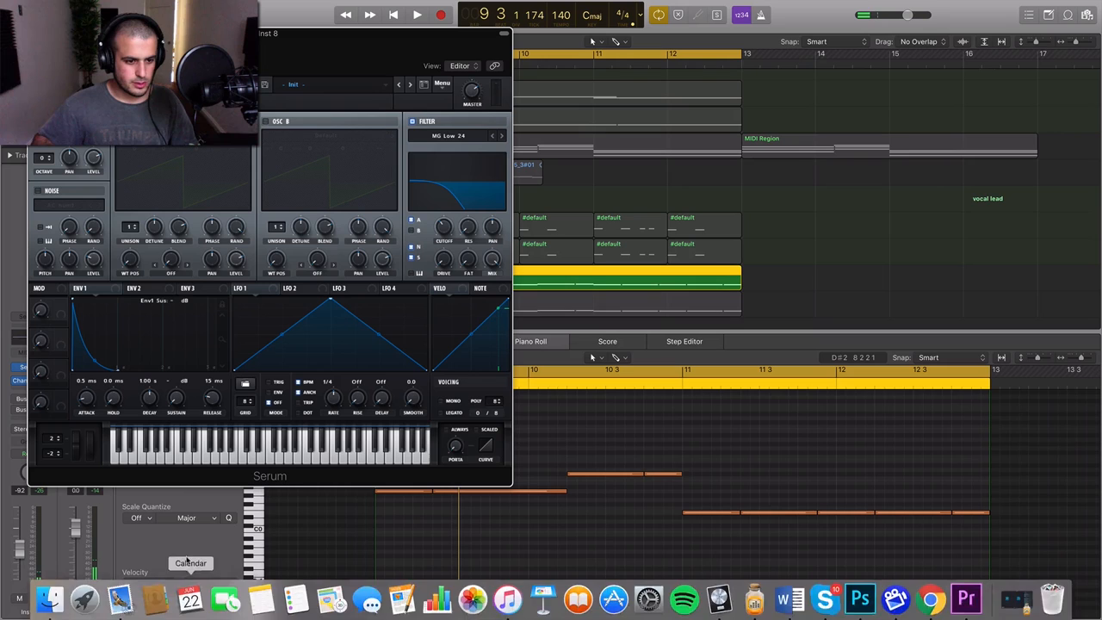
Step: Audition the bassline, reduce Serum's ENV 1 Decay for tighter notes, then play again
{"action": "left_click", "coordinate": [409, 14]}
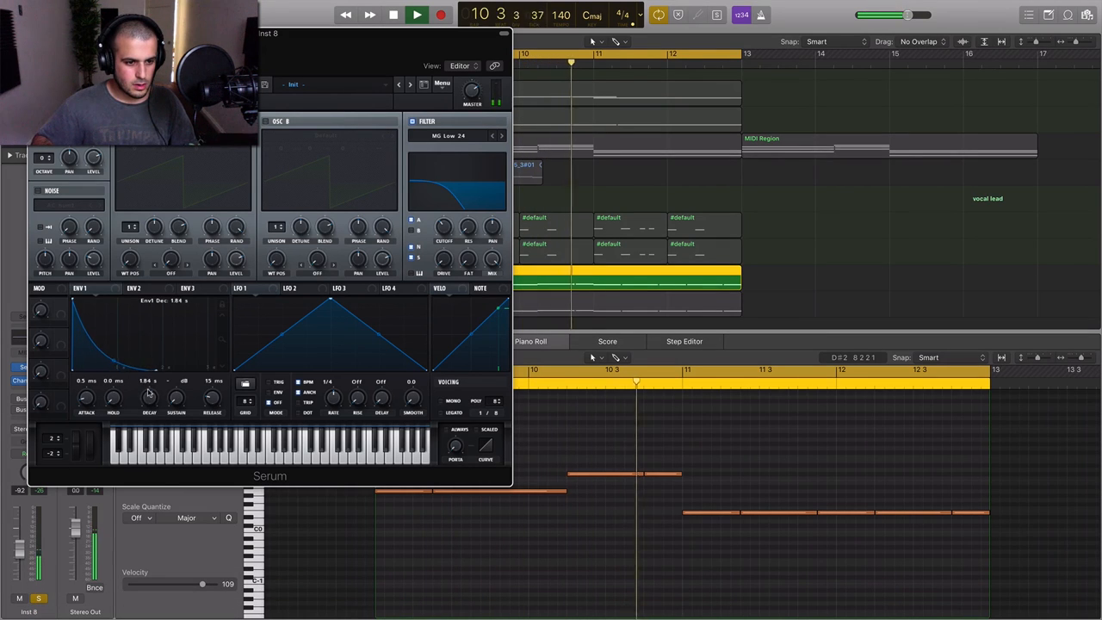
{"action": "left_click", "coordinate": [410, 13]}
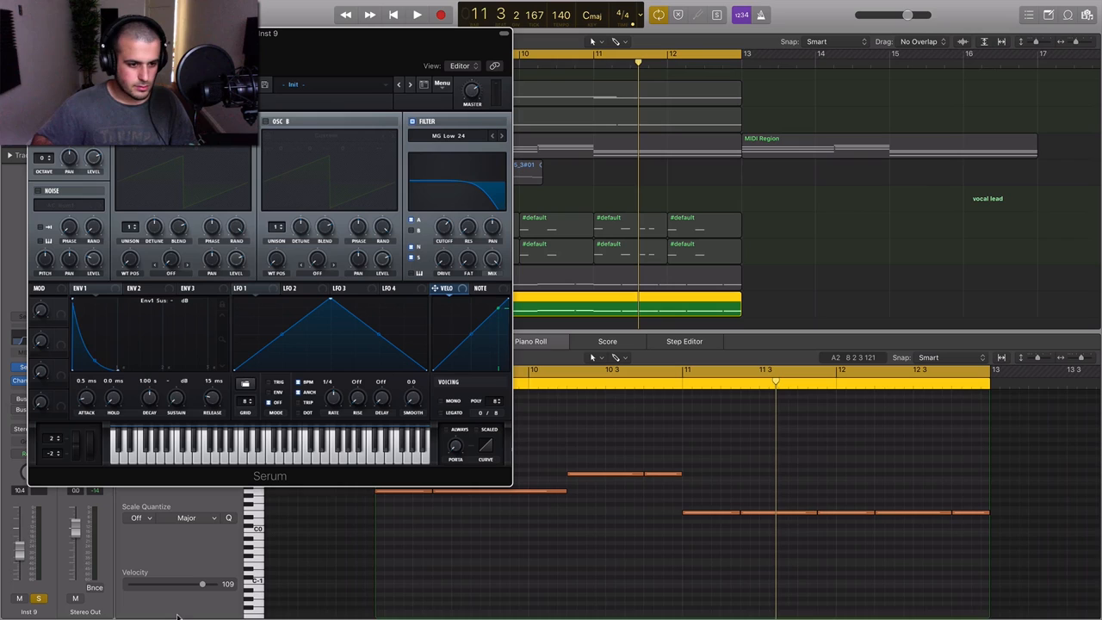
{"action": "left_click_drag", "start_coordinate": [148, 397], "coordinate": [148, 387]}
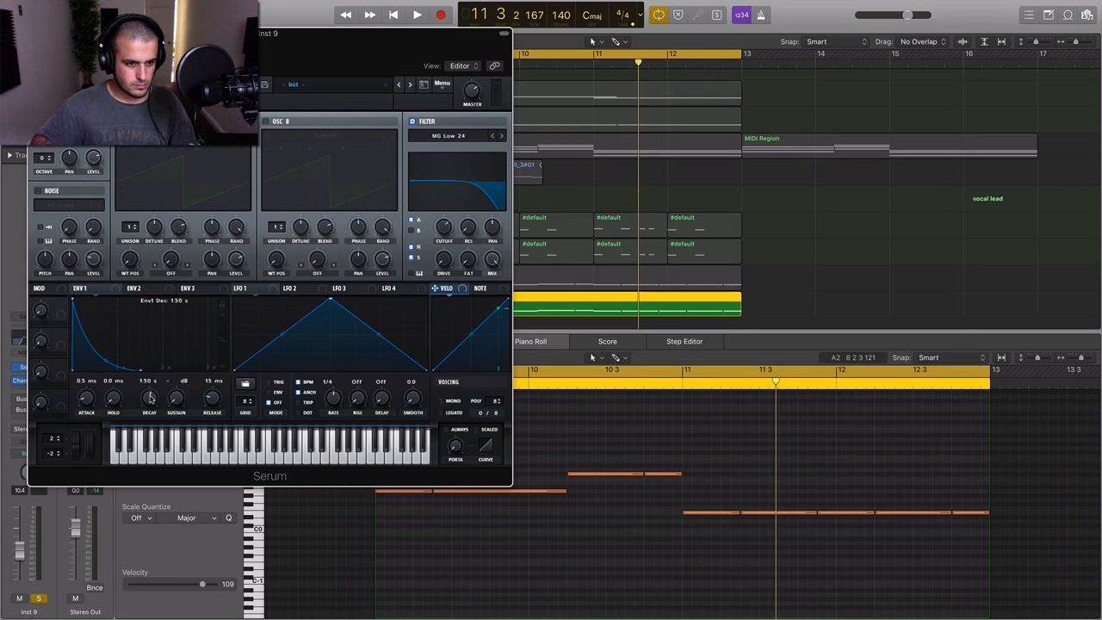
{"action": "left_click_drag", "start_coordinate": [148, 396], "coordinate": [148, 379]}
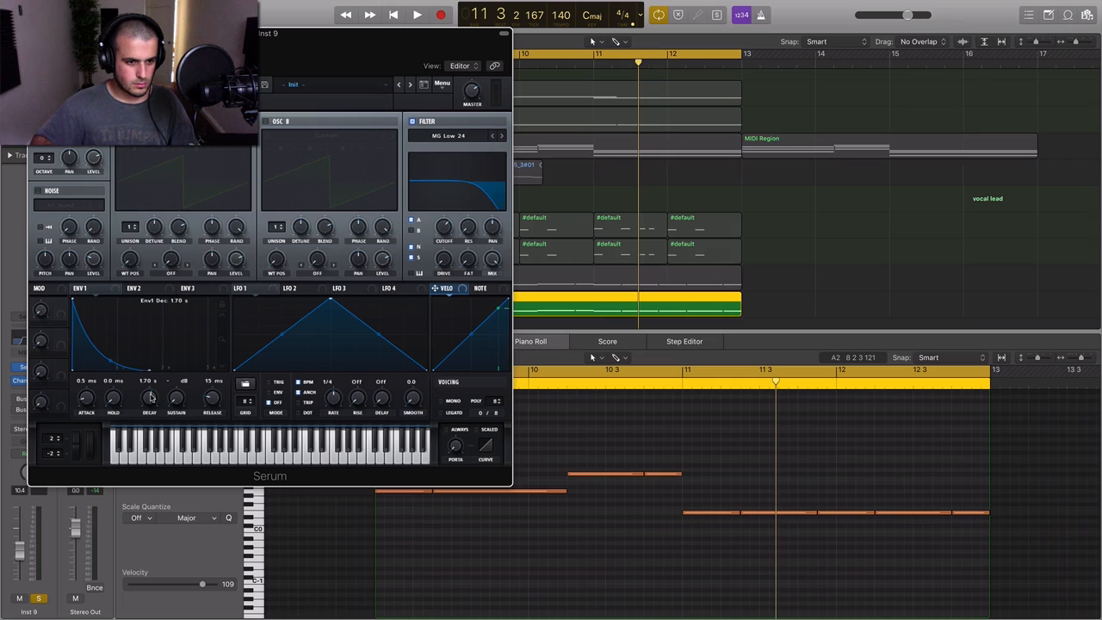
{"action": "left_click_drag", "start_coordinate": [148, 398], "coordinate": [148, 387]}
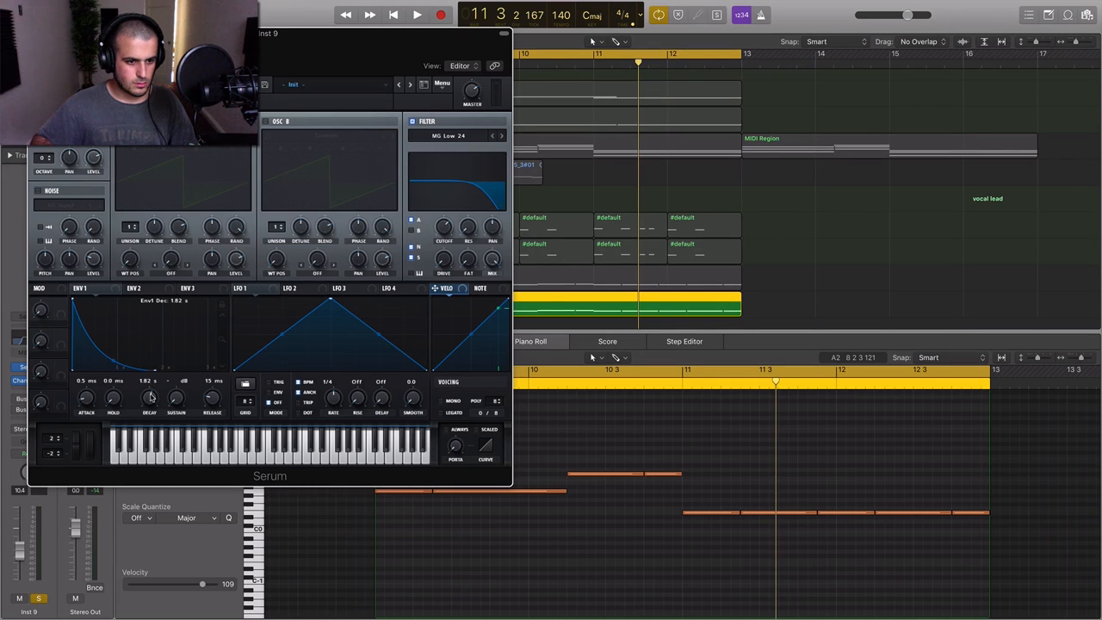
{"action": "left_click", "coordinate": [410, 14]}
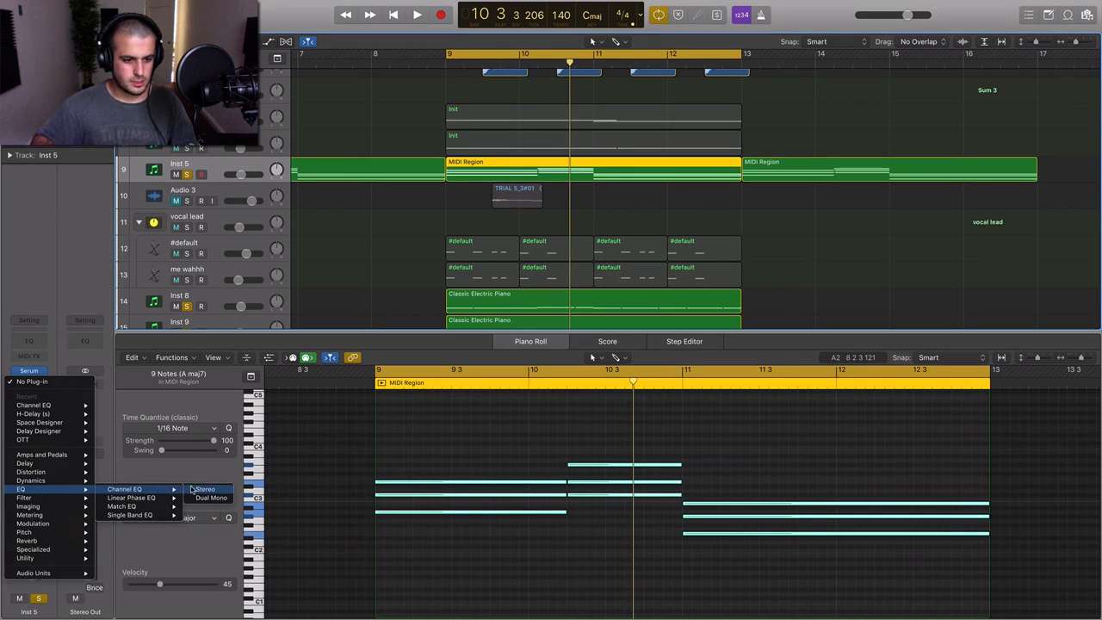
Step: Load a stereo Channel EQ on the chord track and start playback
{"action": "left_click", "coordinate": [203, 489]}
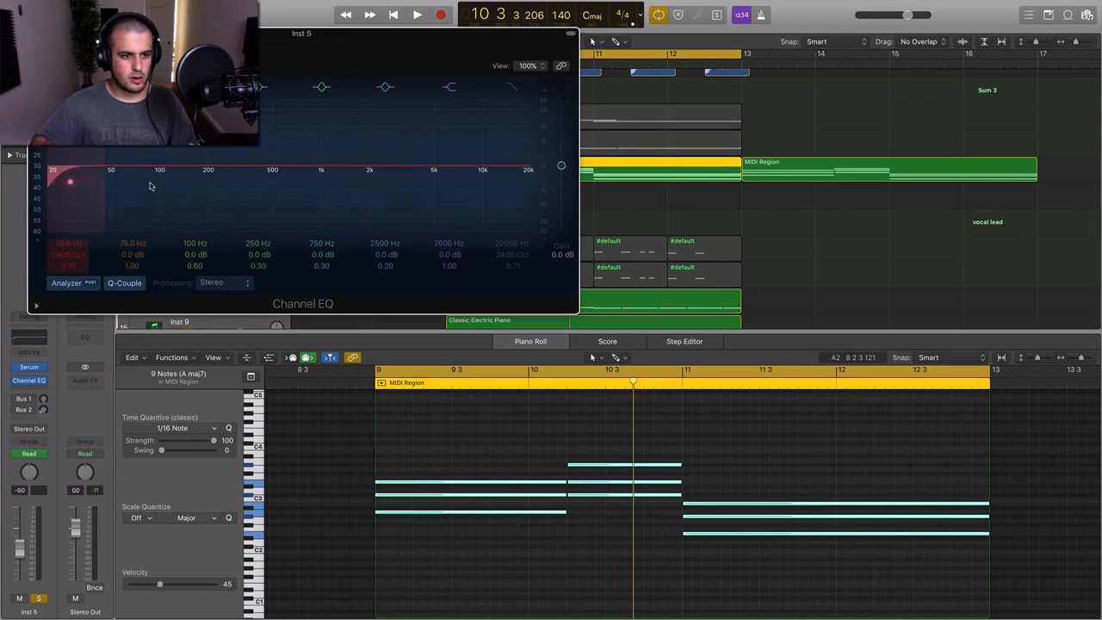
{"action": "left_click", "coordinate": [409, 17]}
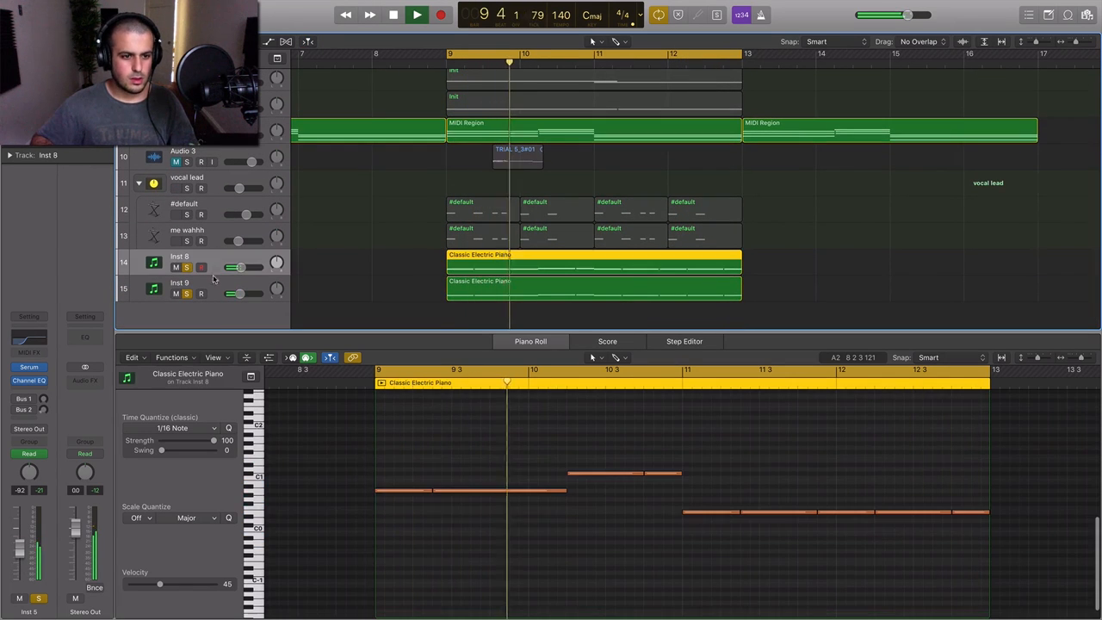
Step: Create a summing Track Stack from the two Classic Electric Piano tracks
{"action": "right_click", "coordinate": [179, 262]}
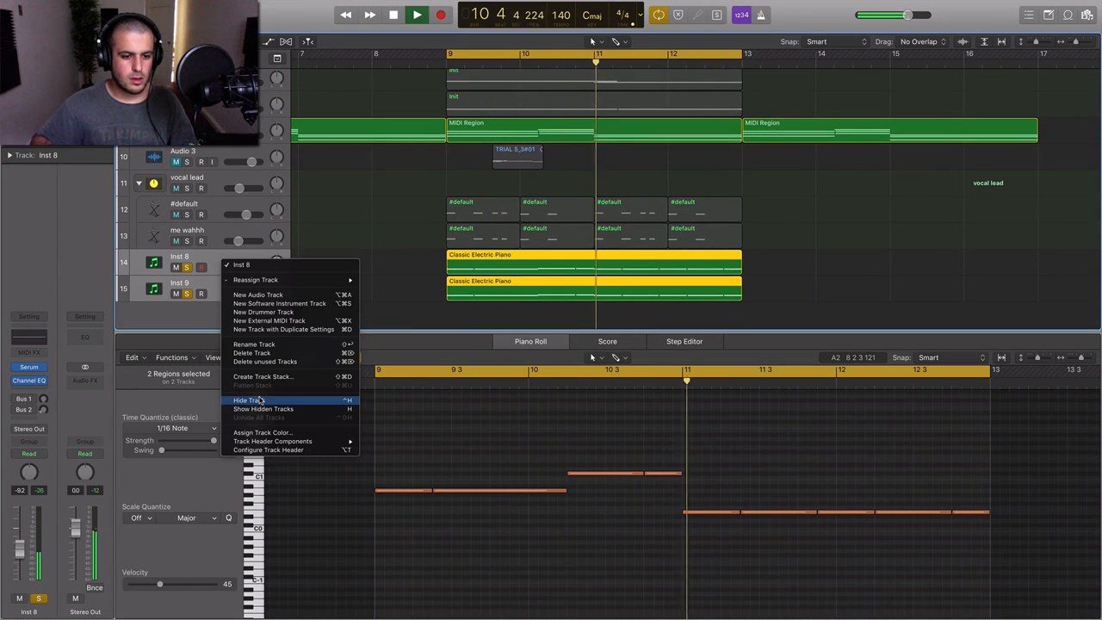
{"action": "left_click", "coordinate": [262, 375]}
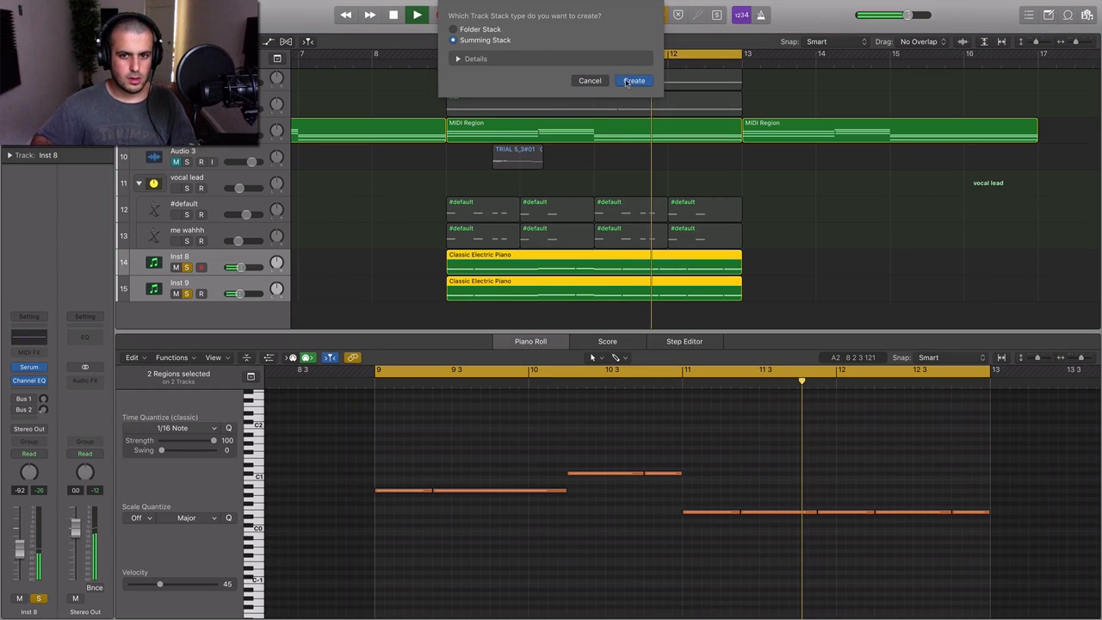
{"action": "left_click", "coordinate": [634, 81]}
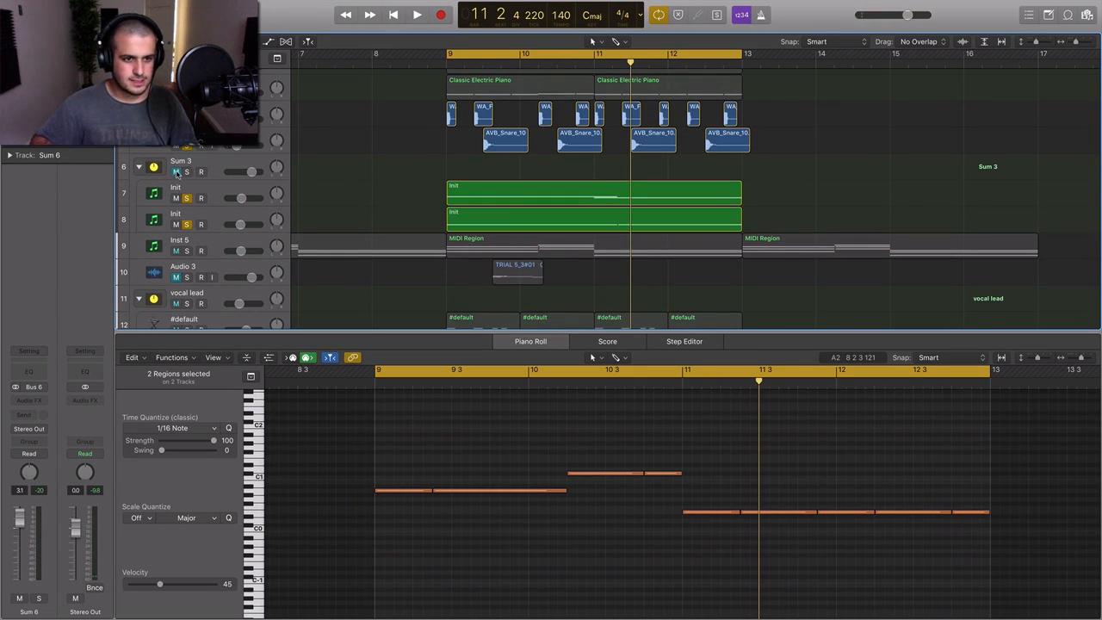
{"action": "left_click", "coordinate": [409, 14]}
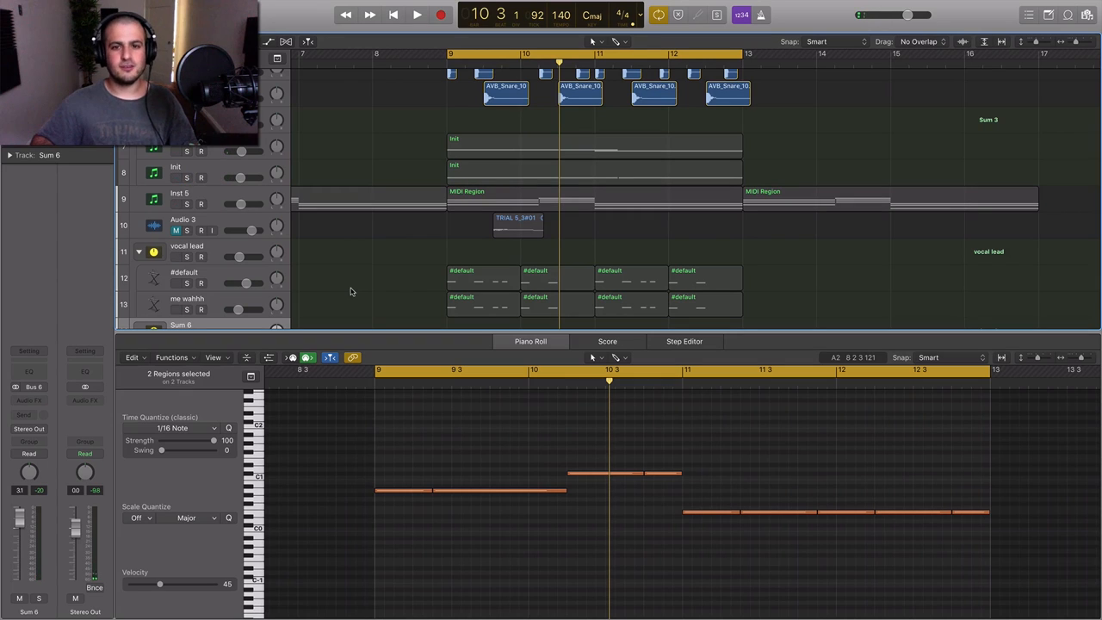
{"action": "scroll", "scroll_direction": "down", "scroll_amount": 3}
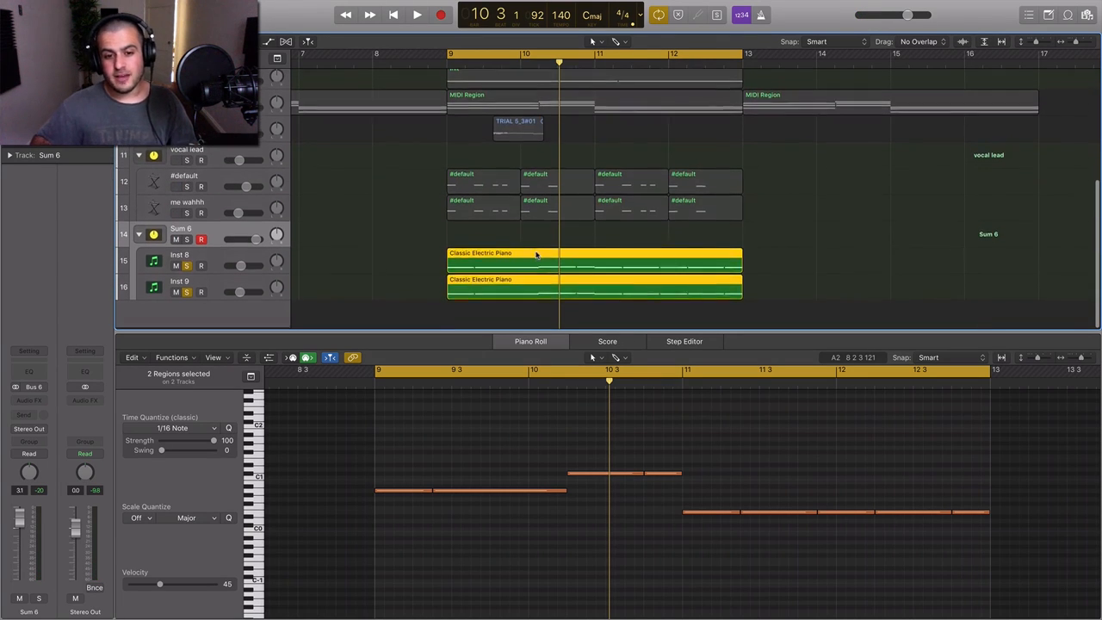